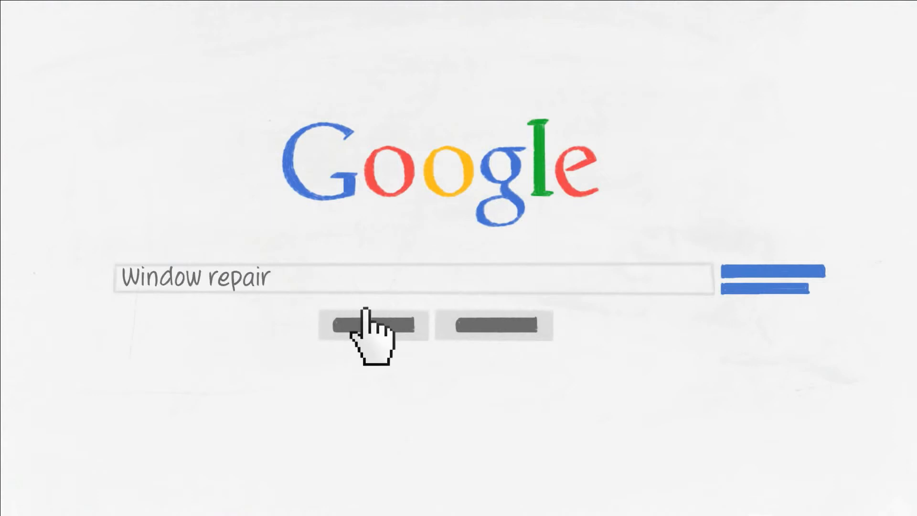
Step: Run the Google search for 'Window repair' to show the results page with the circled ad
{"action": "left_click", "coordinate": [367, 324]}
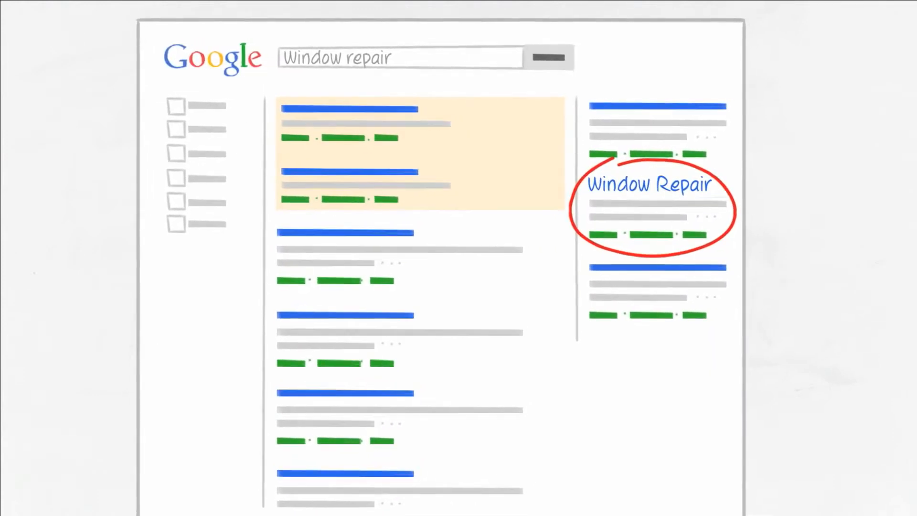